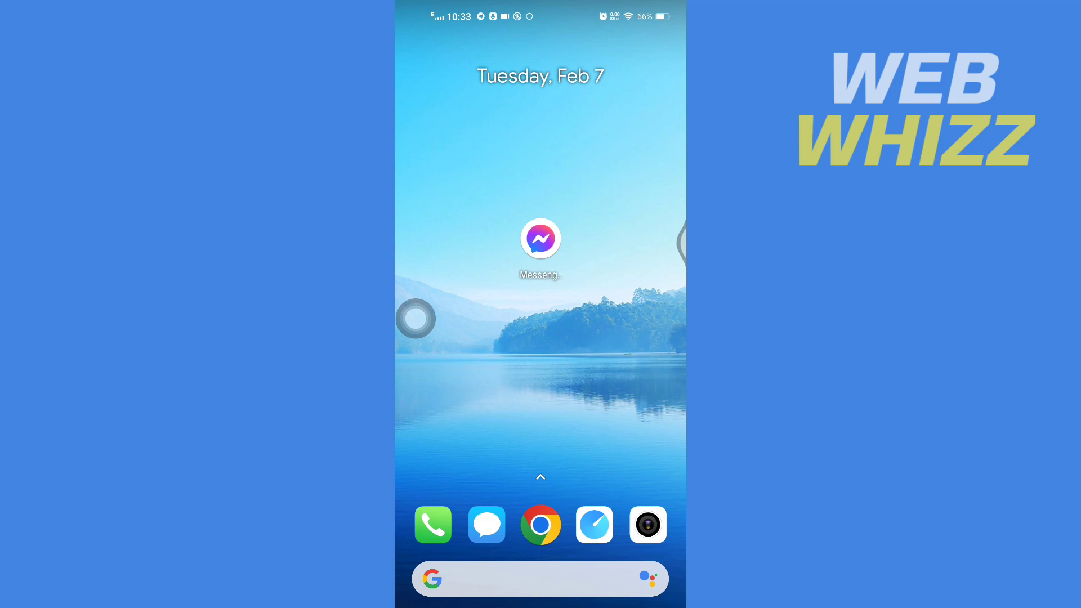
Launch Messenger from the home screen and scroll through the Chats list.
click(541, 238)
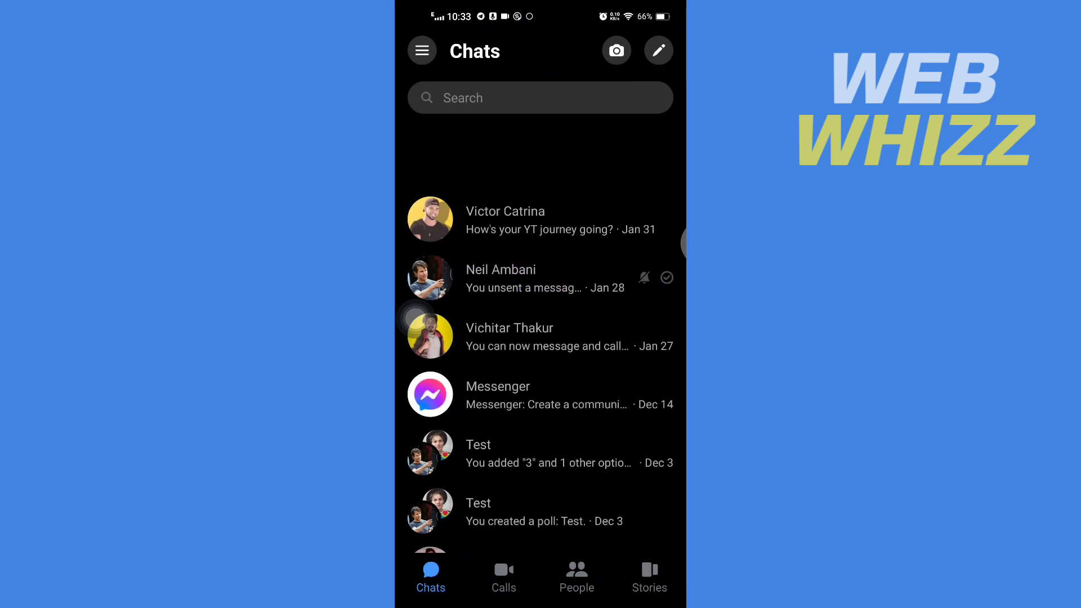
scroll(down, 3)
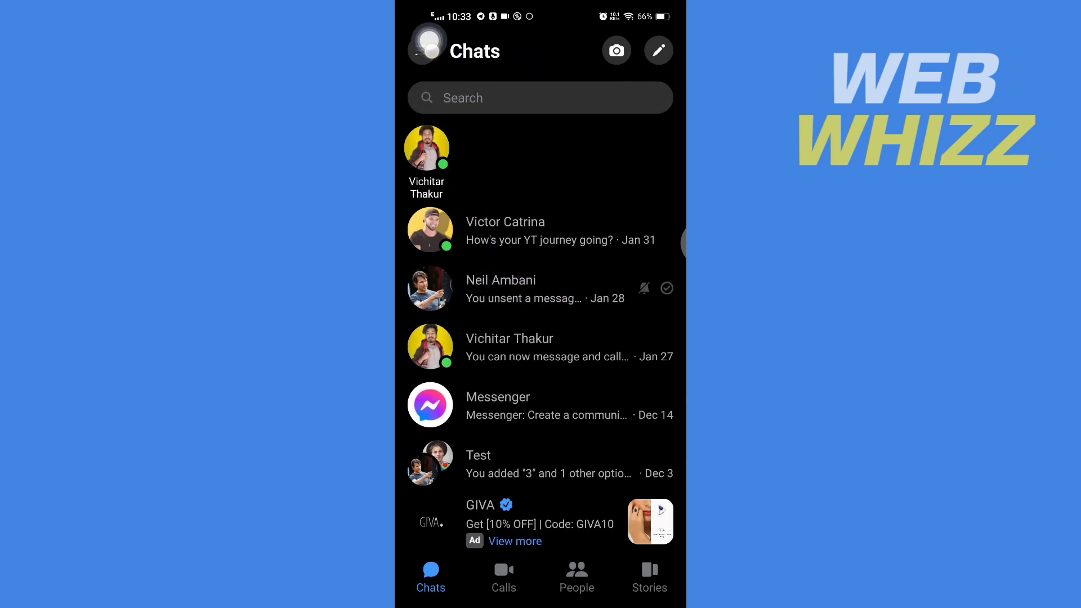
Open the side menu's account settings and scroll to the Preferences list.
click(426, 50)
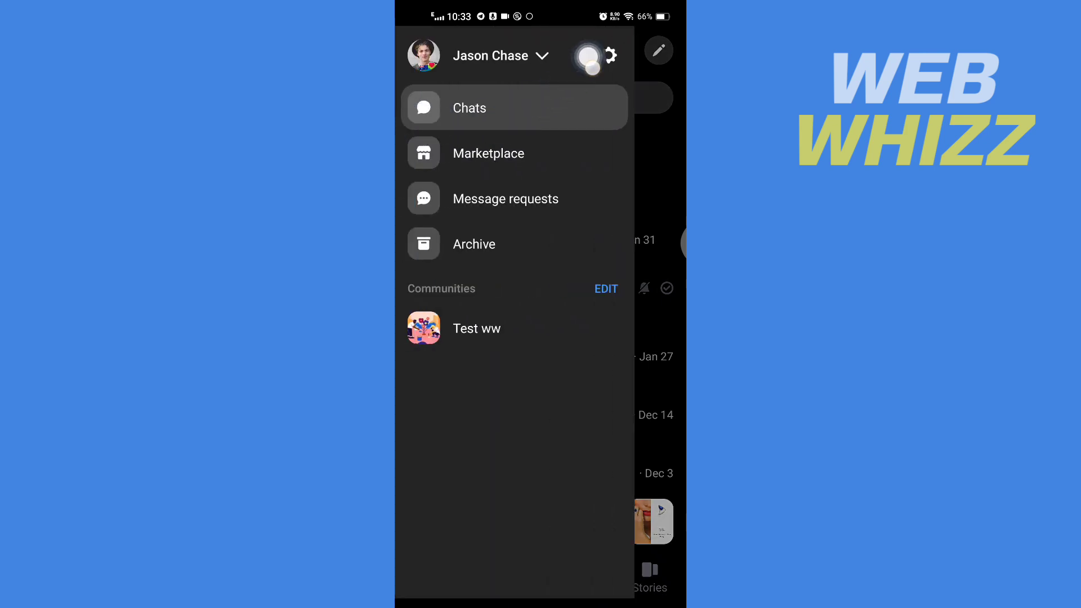
click(610, 55)
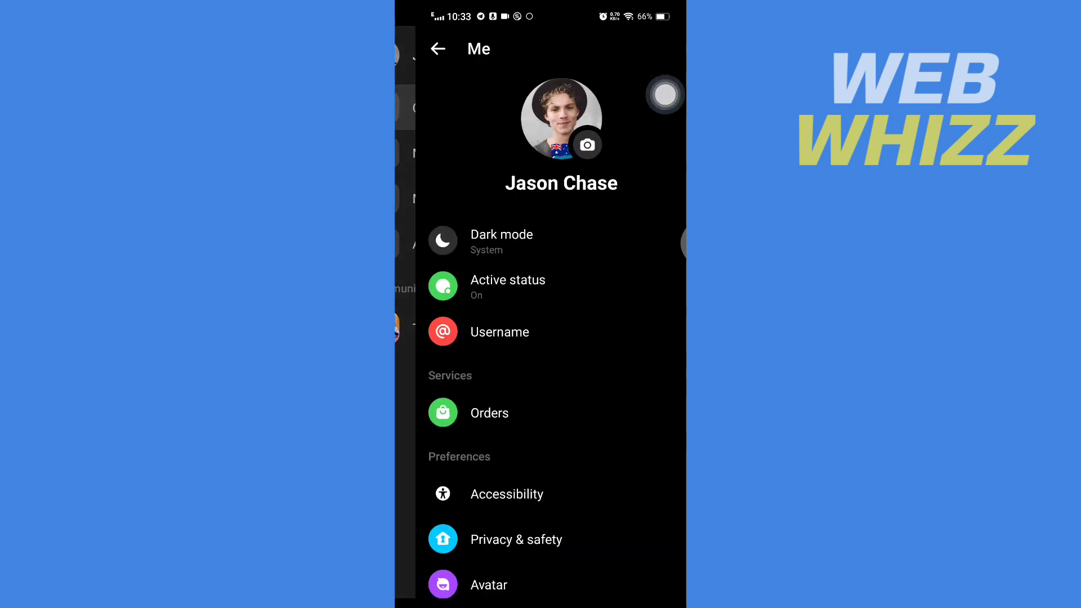
scroll(down, 3)
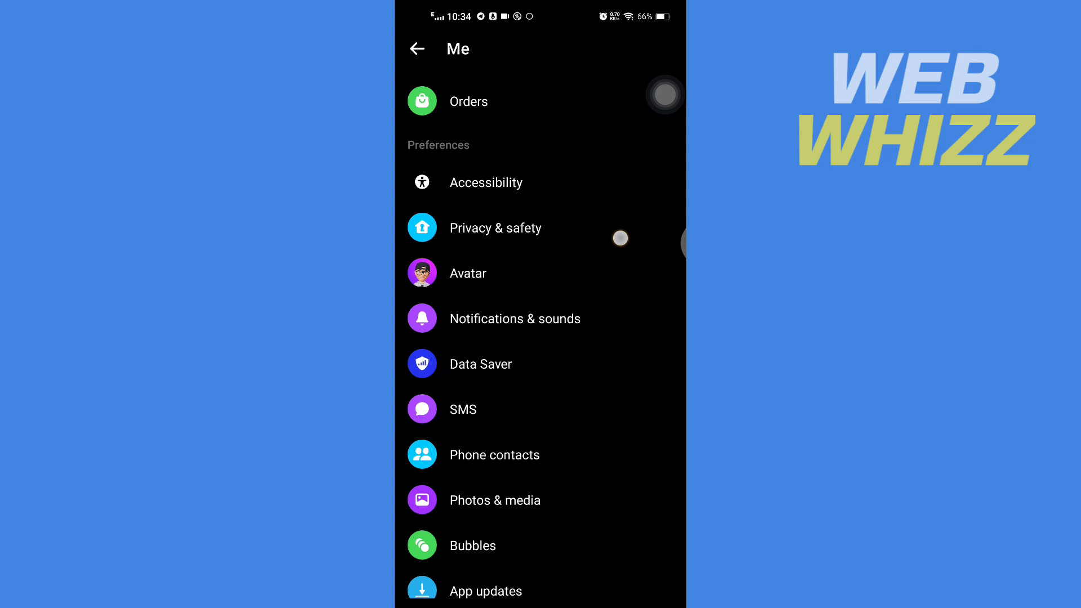
scroll(up, 3)
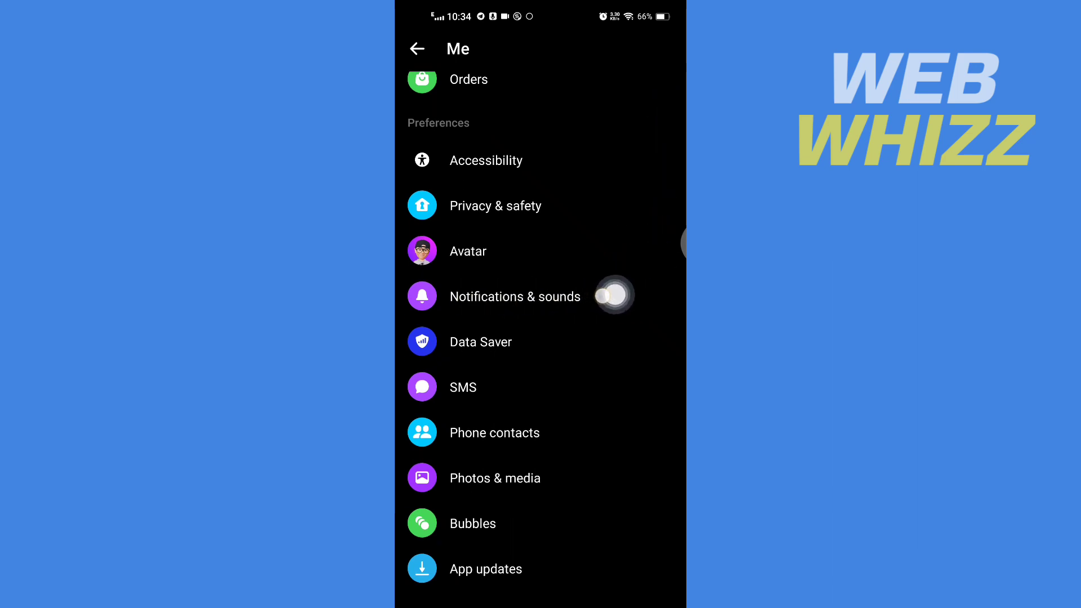
Open Notifications & sounds and tap the On toggle to show mute durations.
click(514, 297)
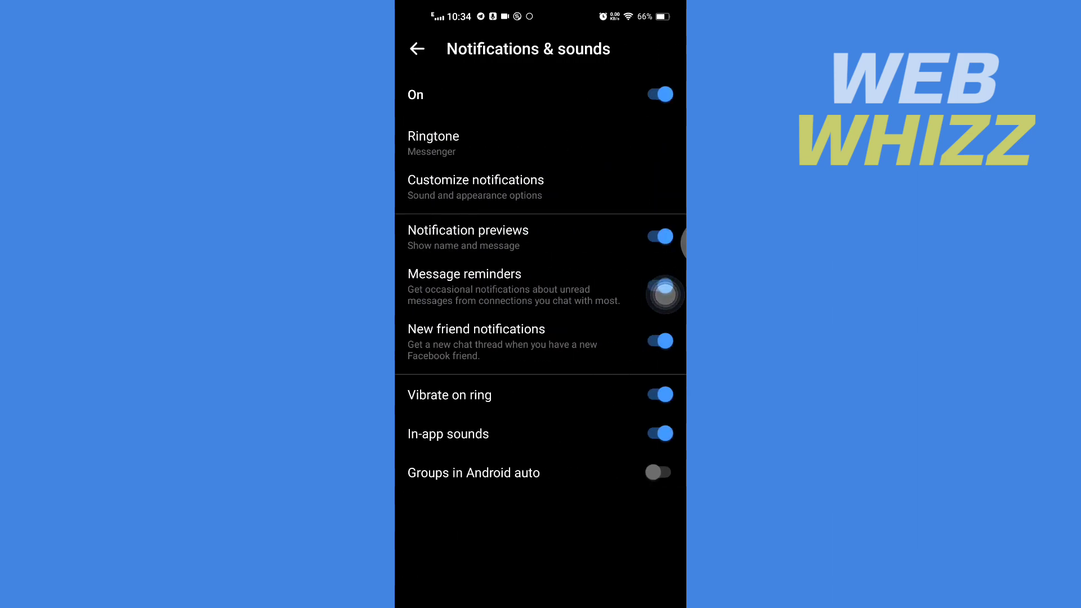
click(658, 285)
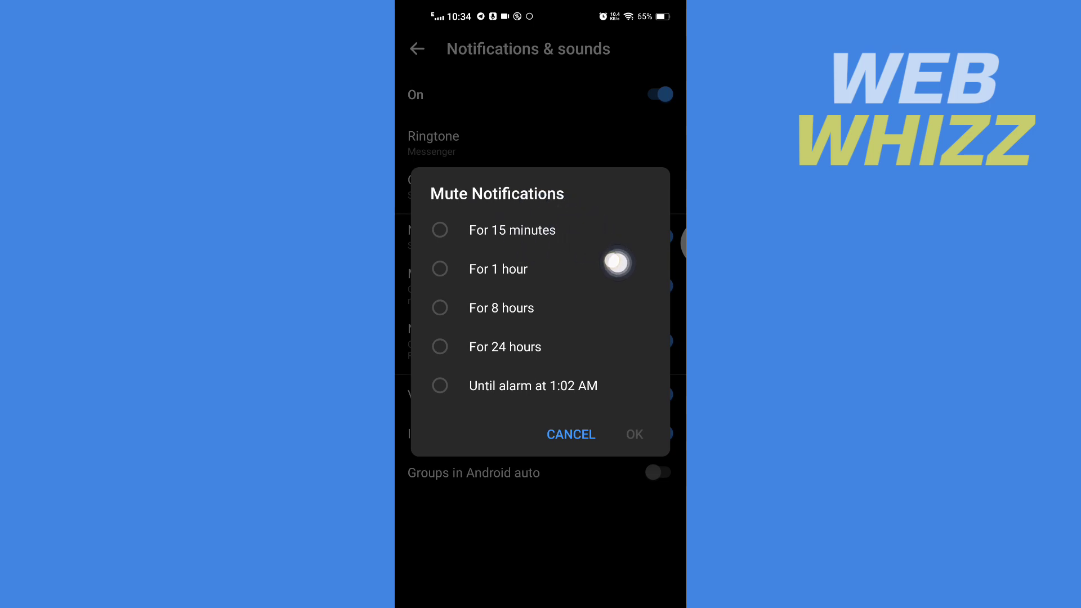
mouse_move(552, 355)
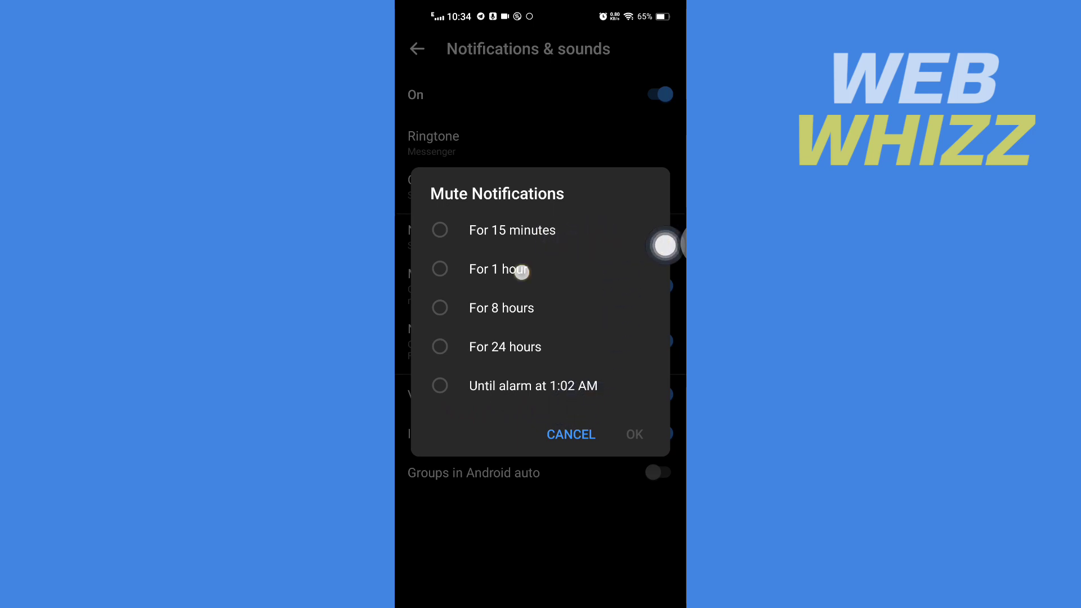
Mute Messenger notifications for 1 hour, then switch them back on.
click(439, 270)
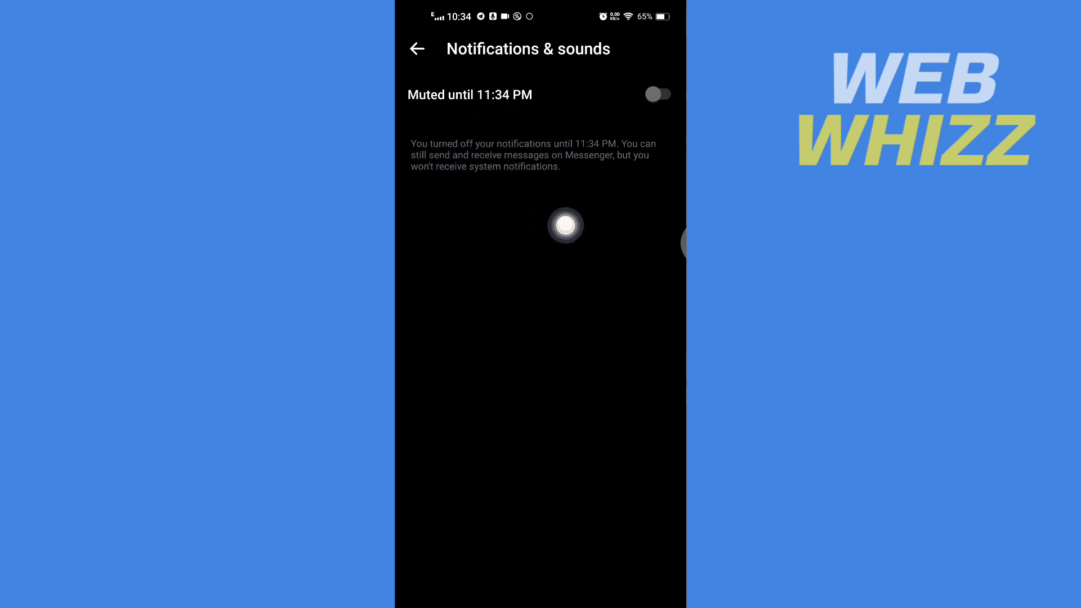
click(658, 95)
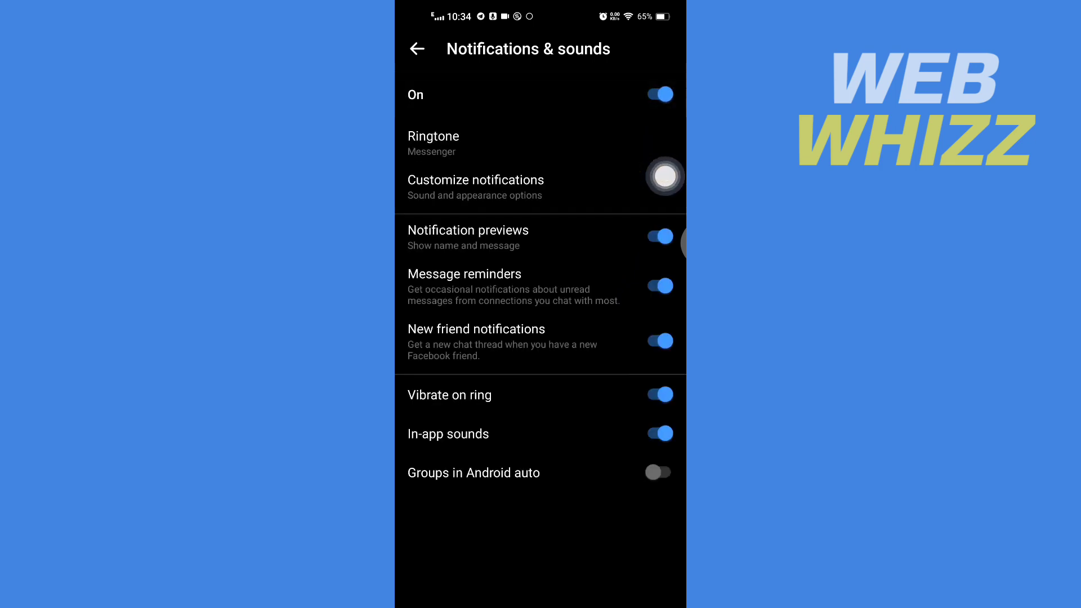
click(665, 176)
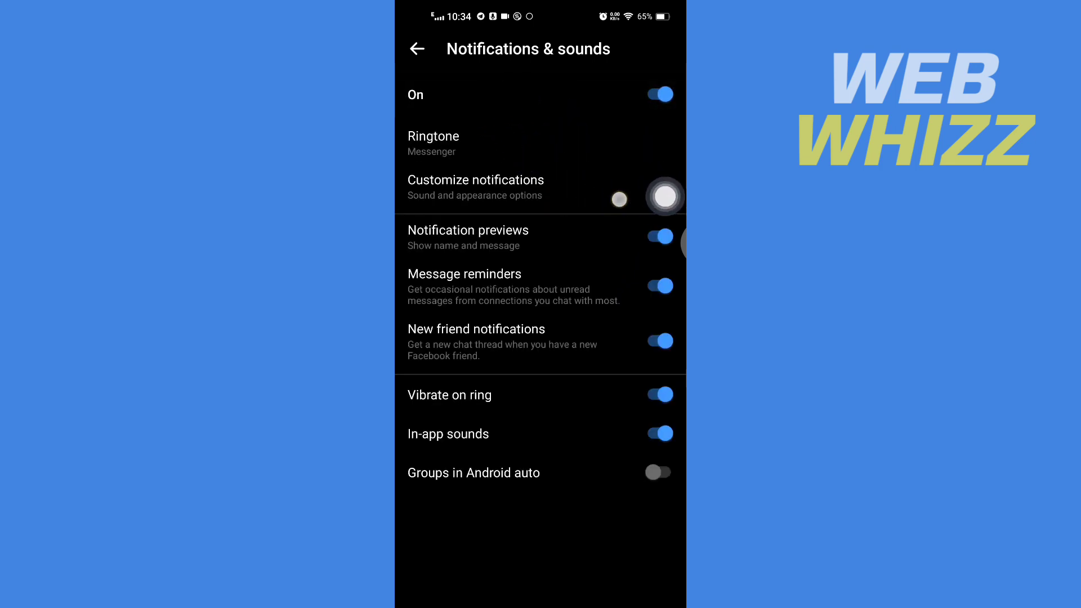